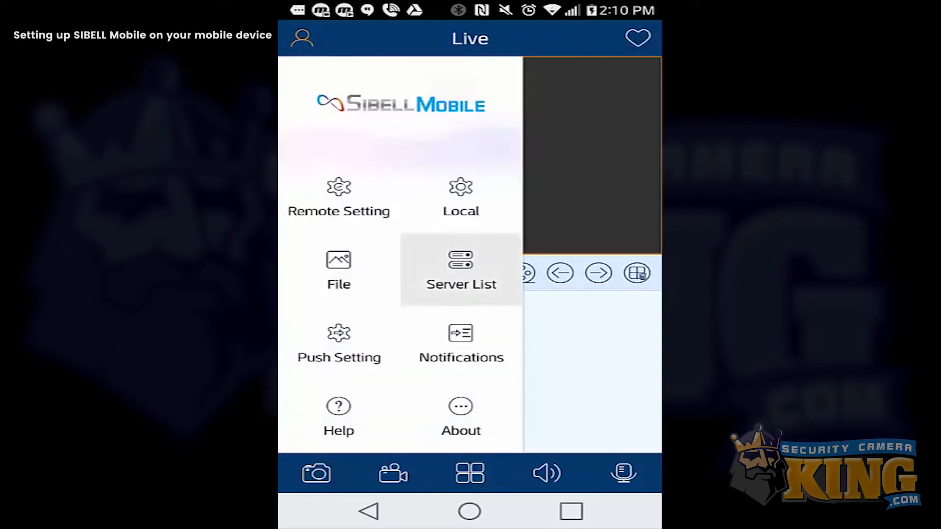
- Start adding a new device from the empty Server List
left_click(461, 271)
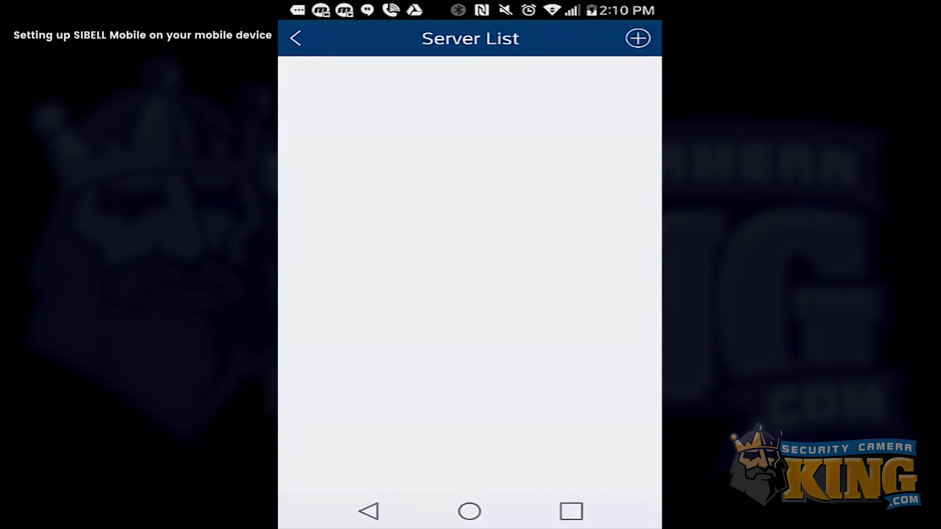
left_click(638, 37)
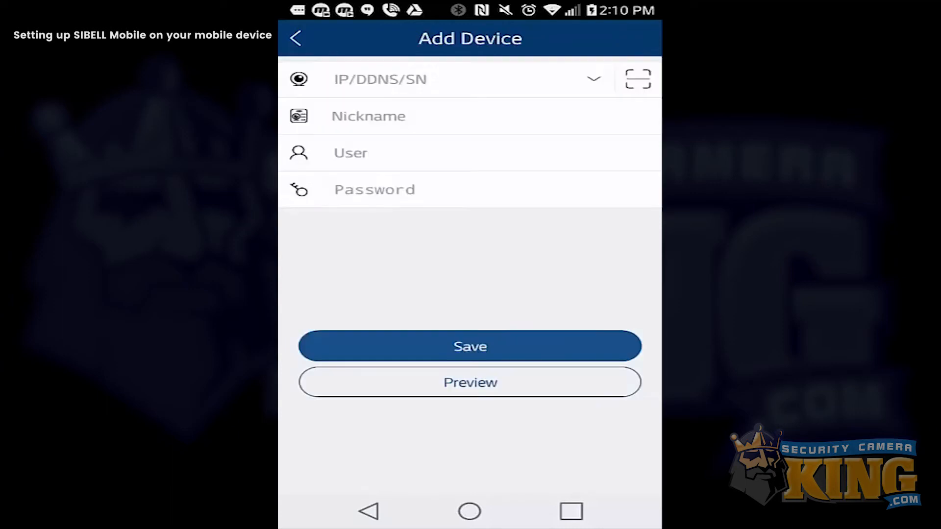
- Save a device at 192.168.1.146:80 nicknamed home with user admin and its password
left_click(416, 79)
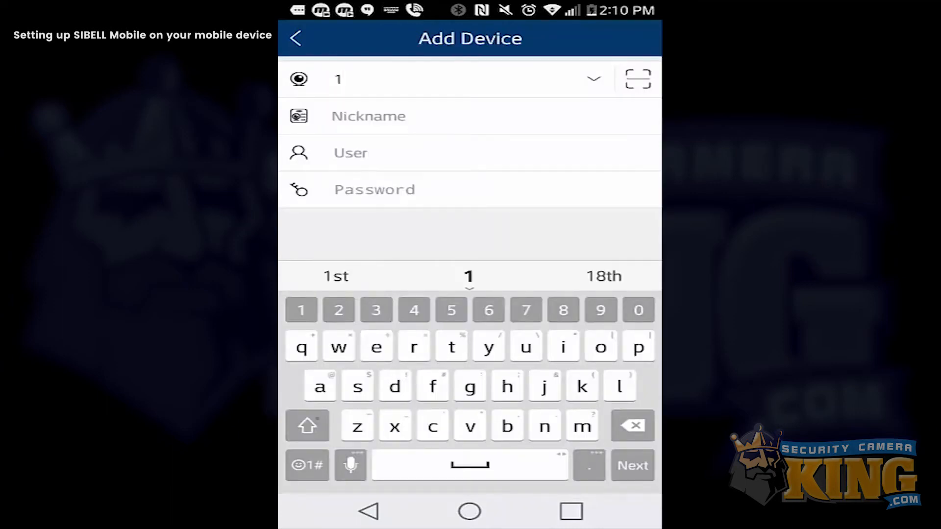
type("192.")
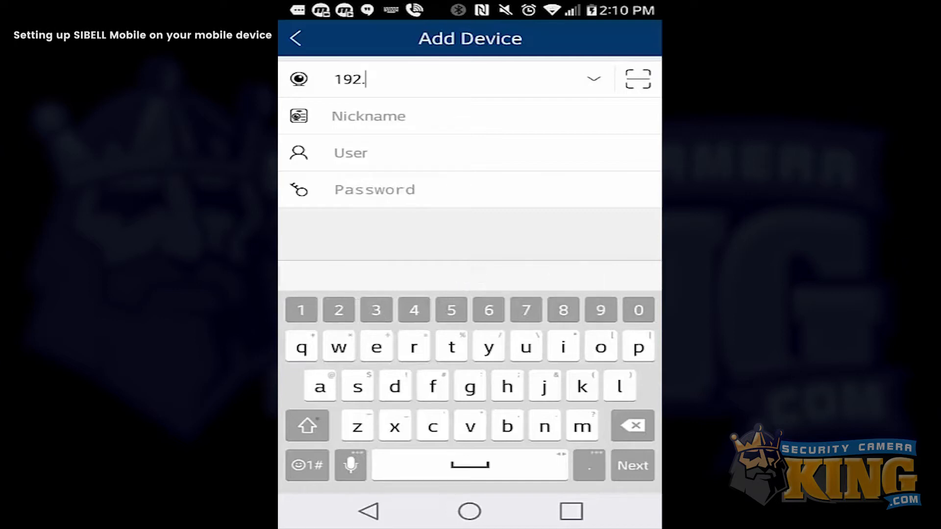
type("168.1.146")
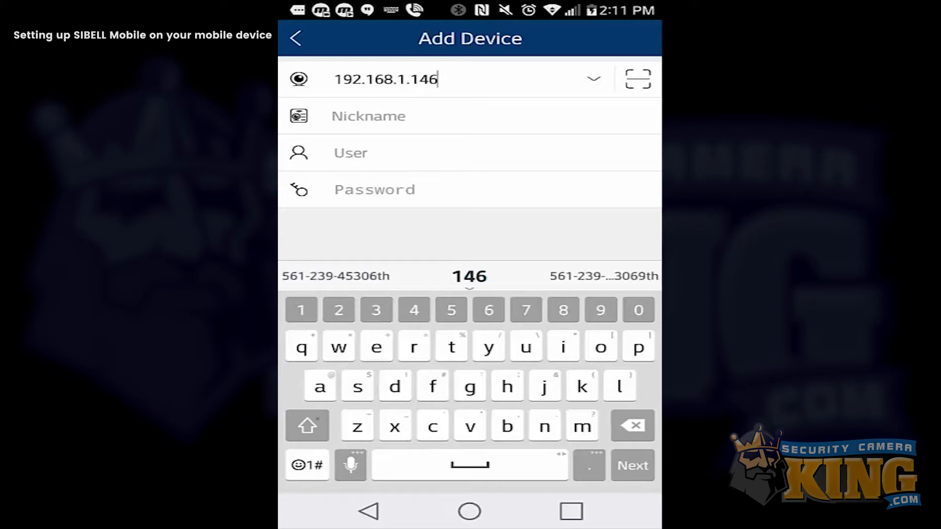
type(":8")
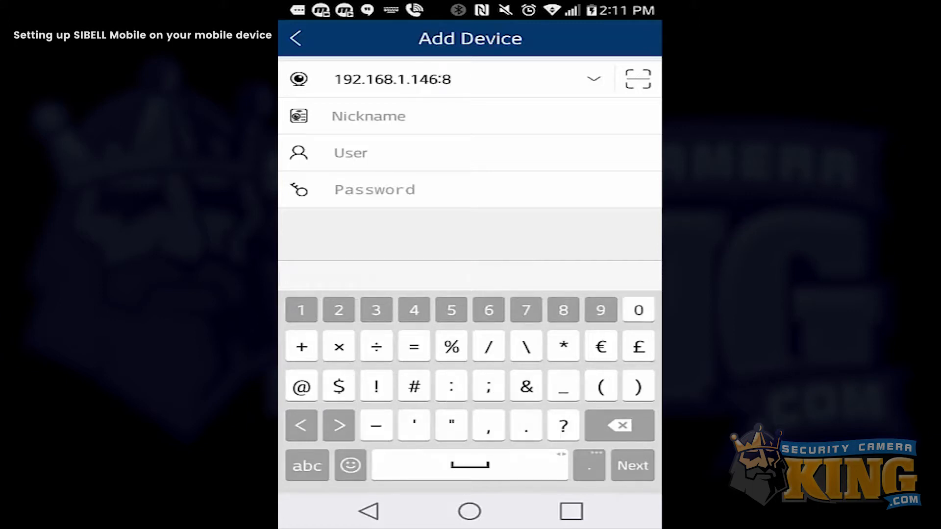
type("0")
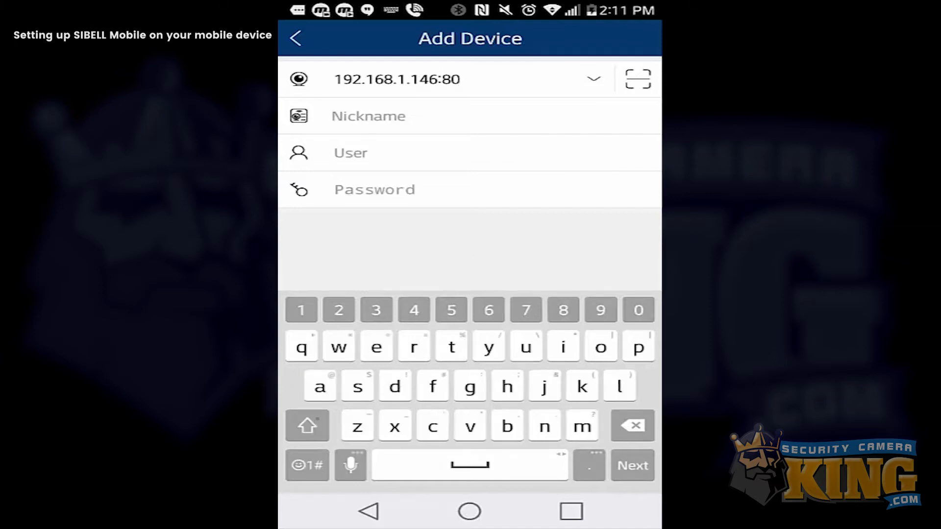
type("ho")
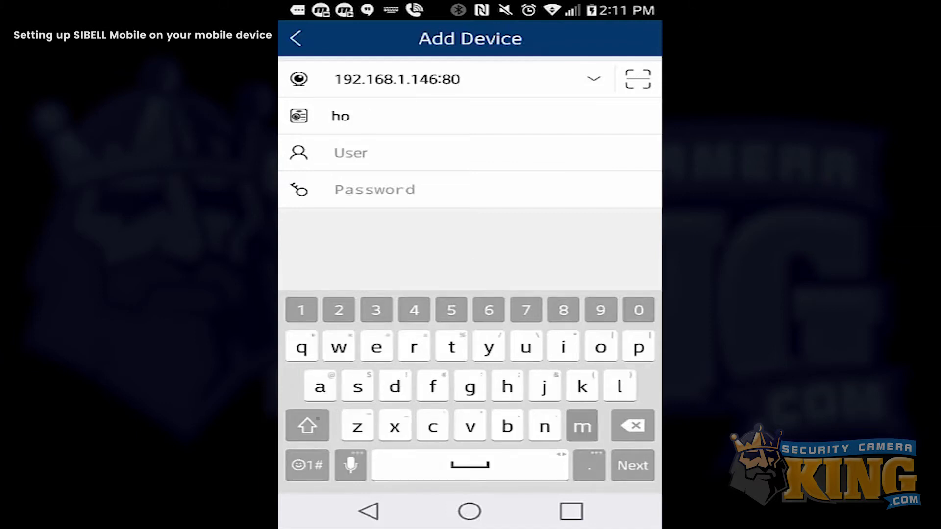
type("me")
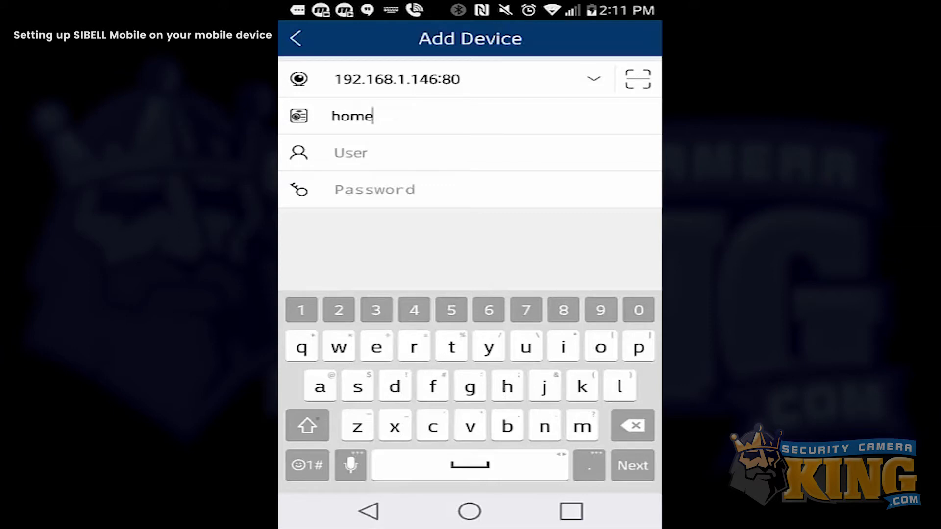
type("admin")
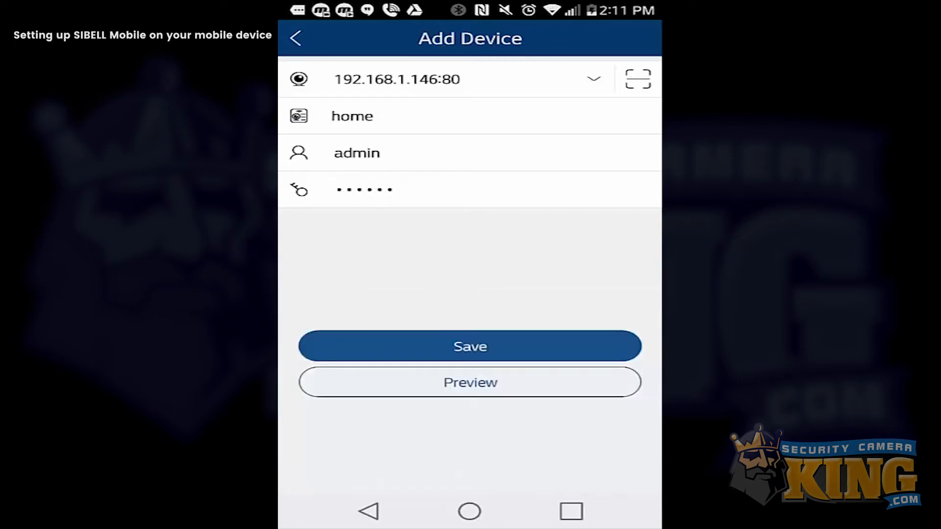
left_click(470, 347)
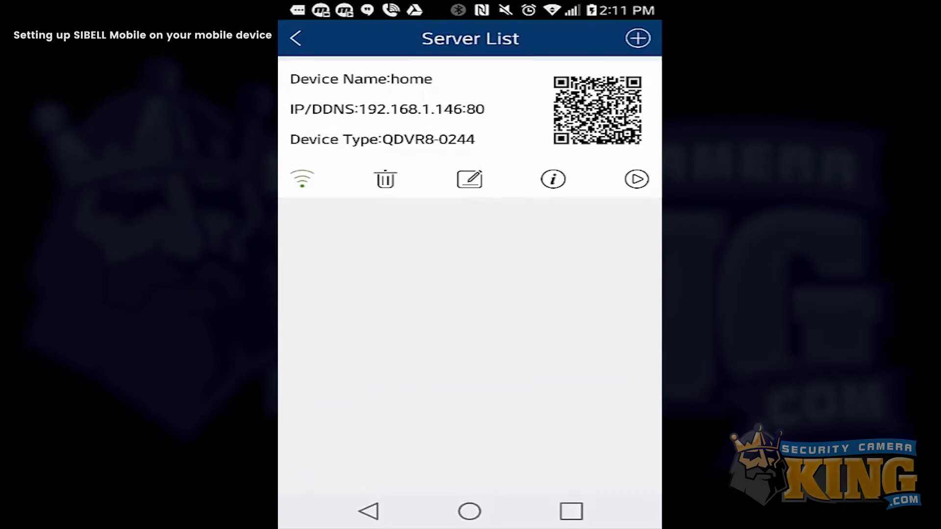
- Save a second device at test1.techproddns.com:80 nicknamed away with user admin and its password
left_click(637, 38)
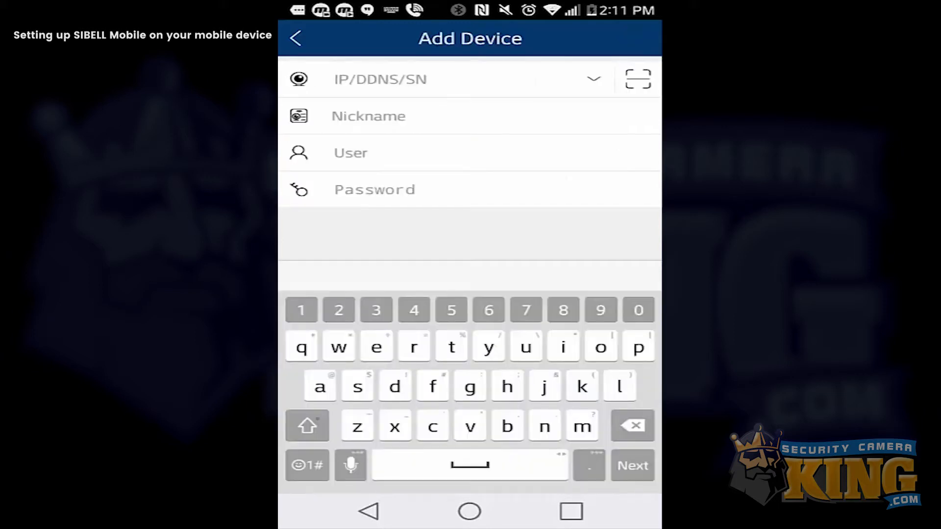
type("test1.")
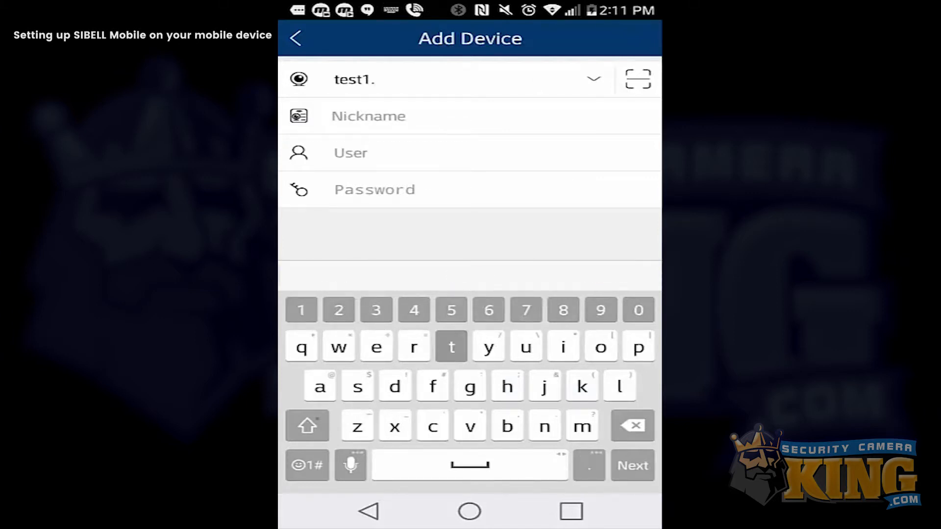
type("tech")
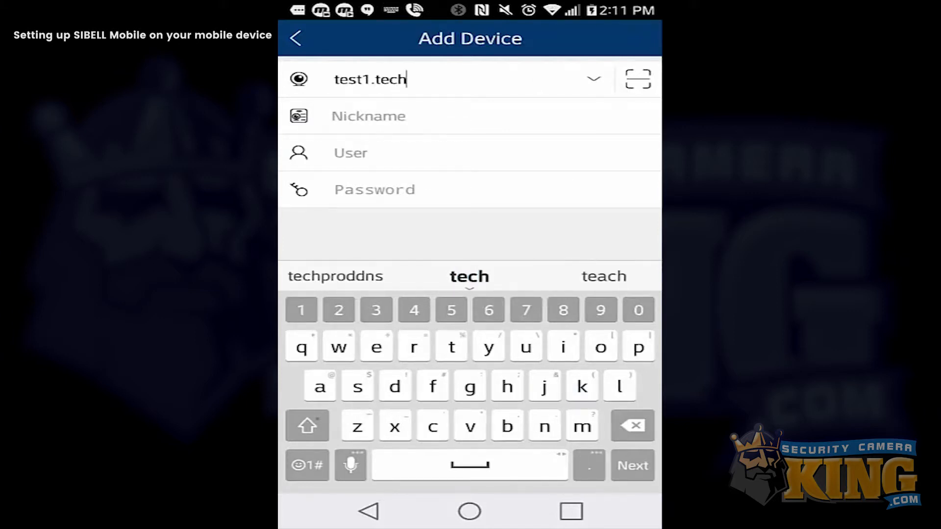
type("proddns.com")
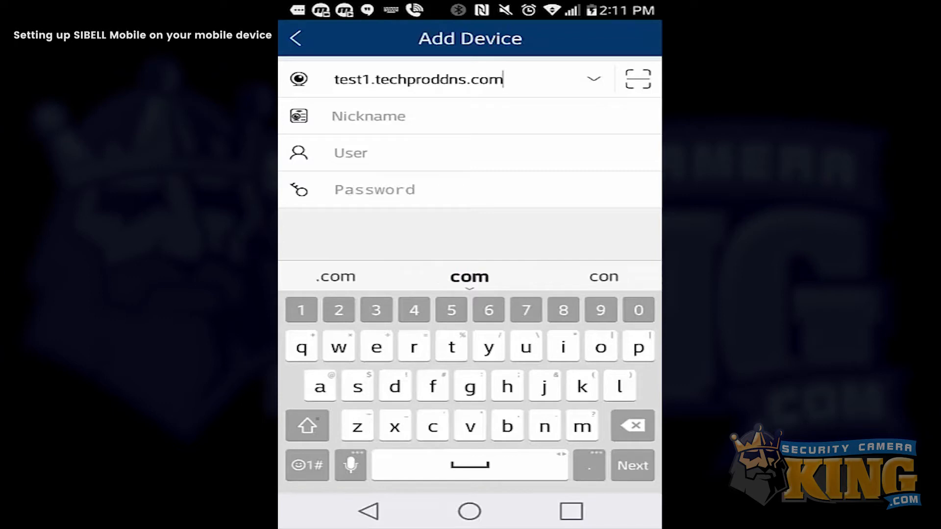
left_click(308, 466)
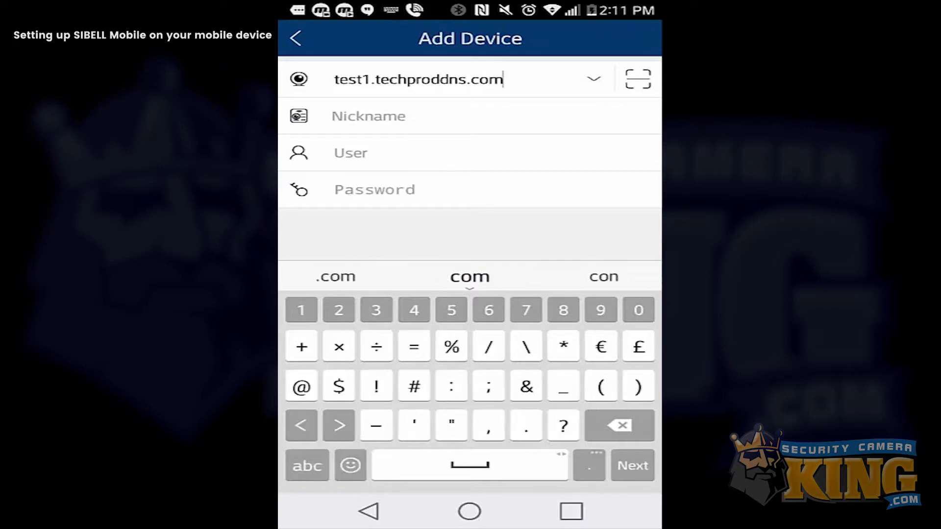
type(":80")
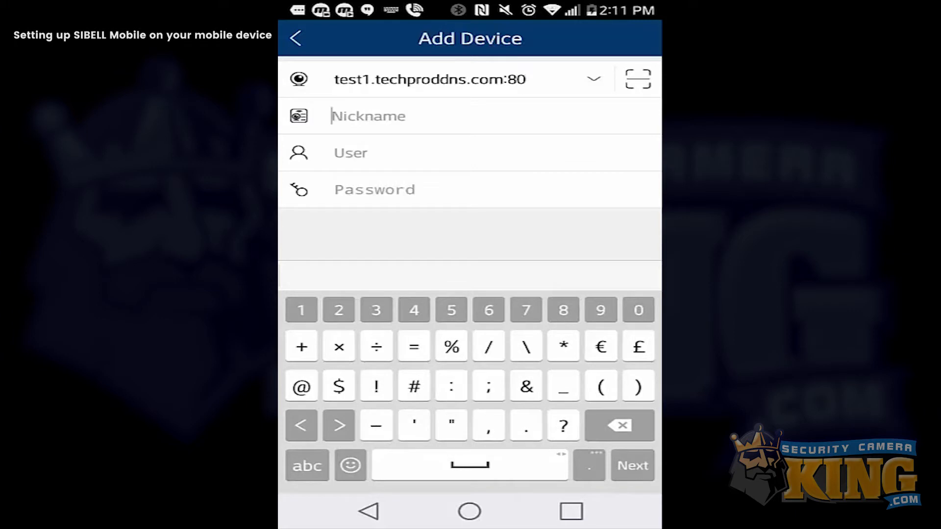
type("away")
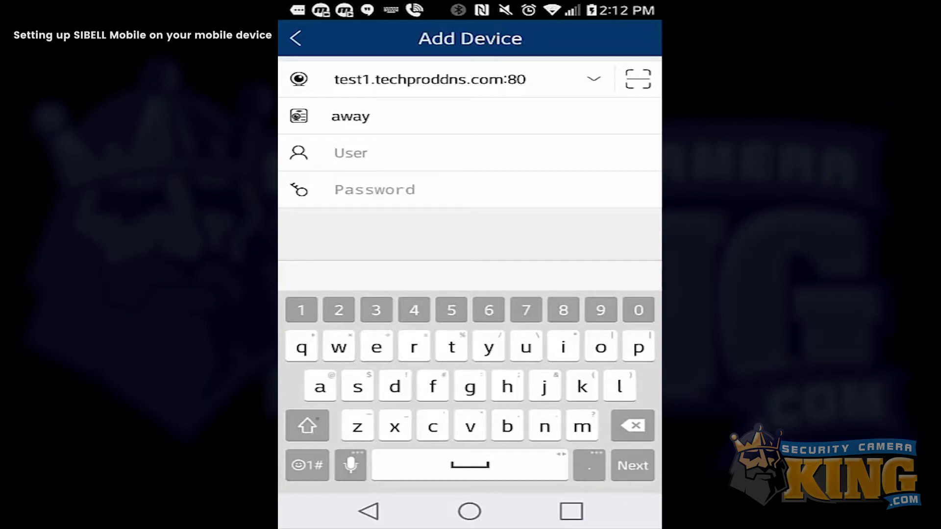
type("admin")
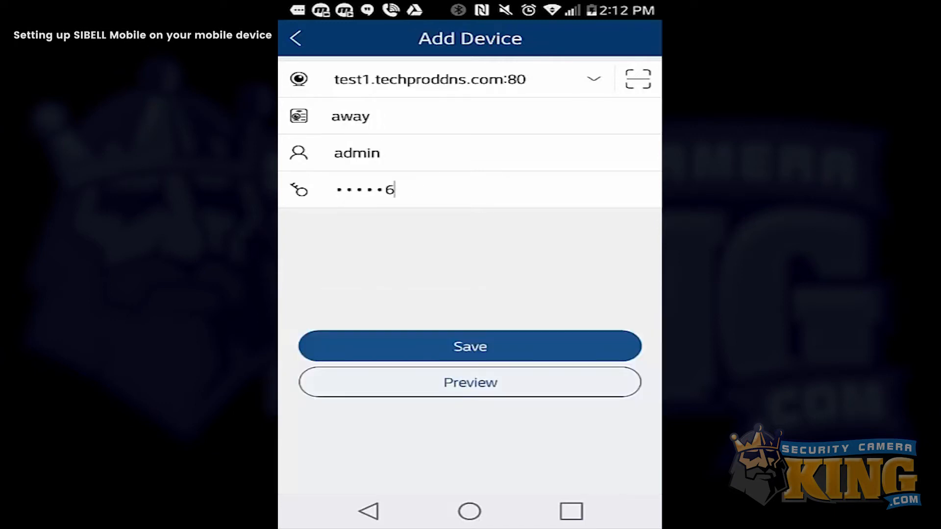
left_click(471, 347)
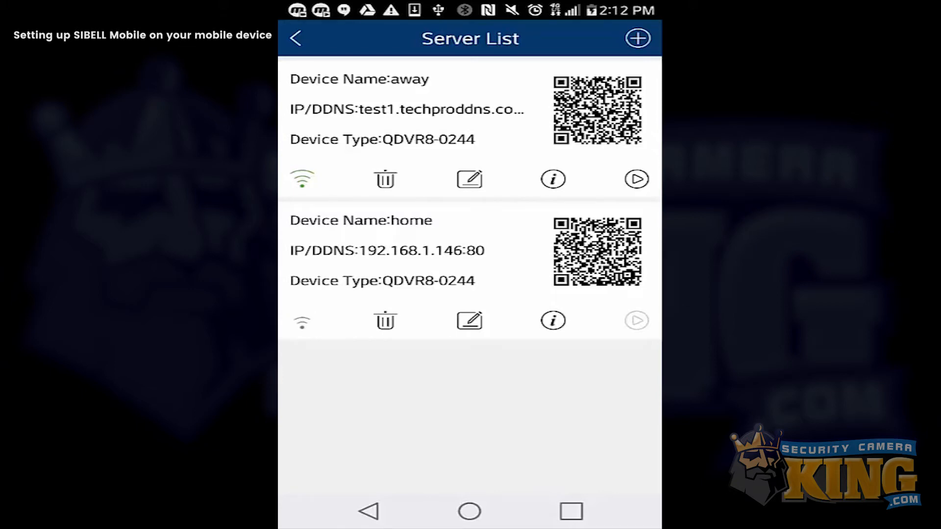
- Start the Live view of the away device, listing channels 01 to 09
left_click(637, 180)
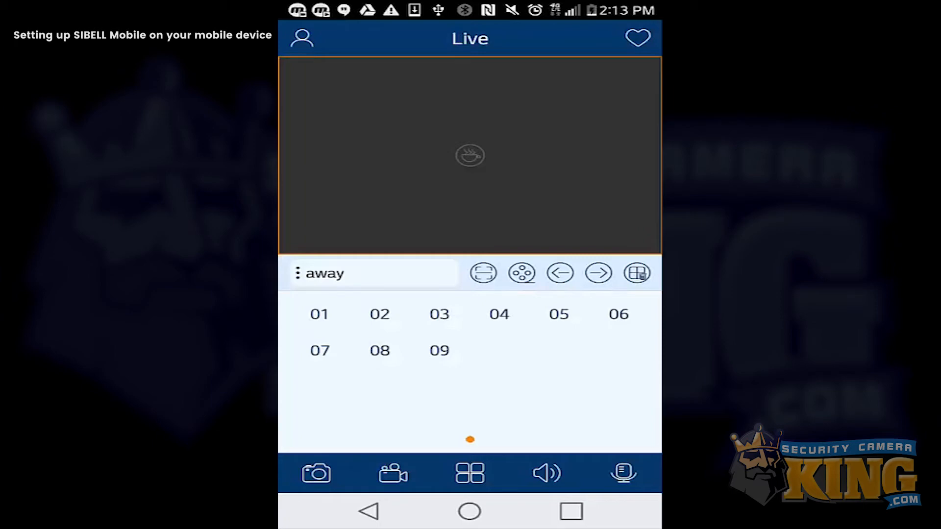
left_click(469, 474)
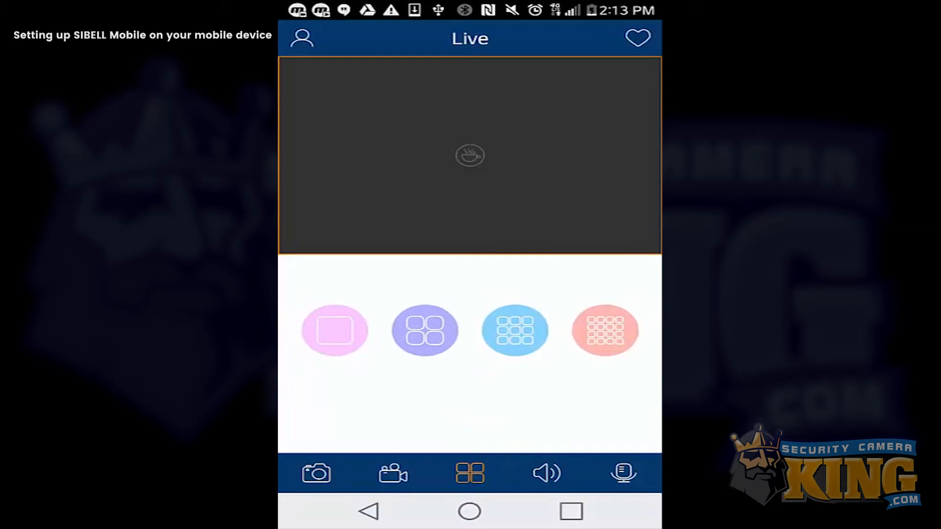
left_click(424, 330)
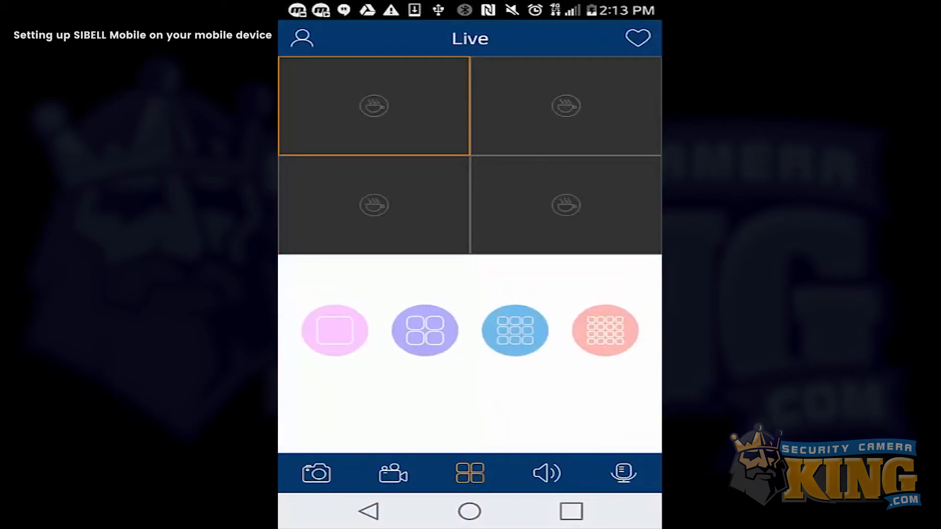
left_click(513, 330)
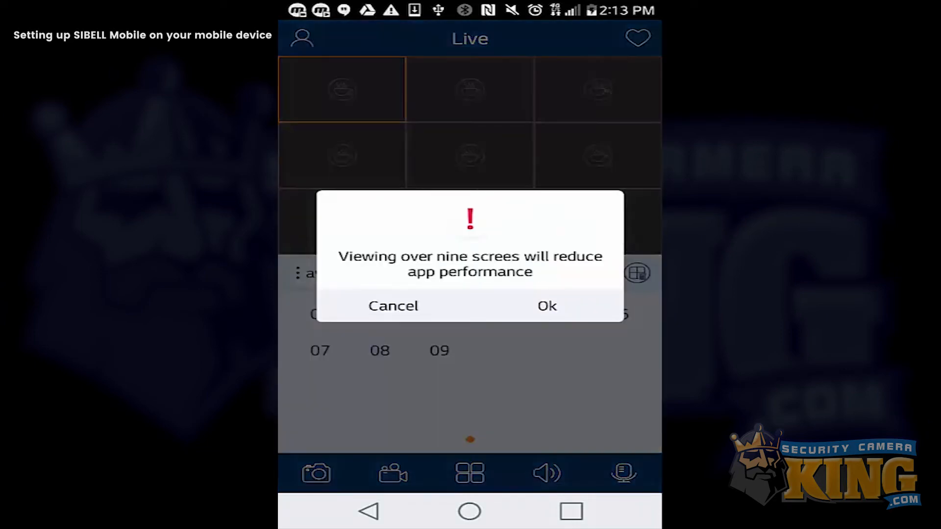
left_click(547, 306)
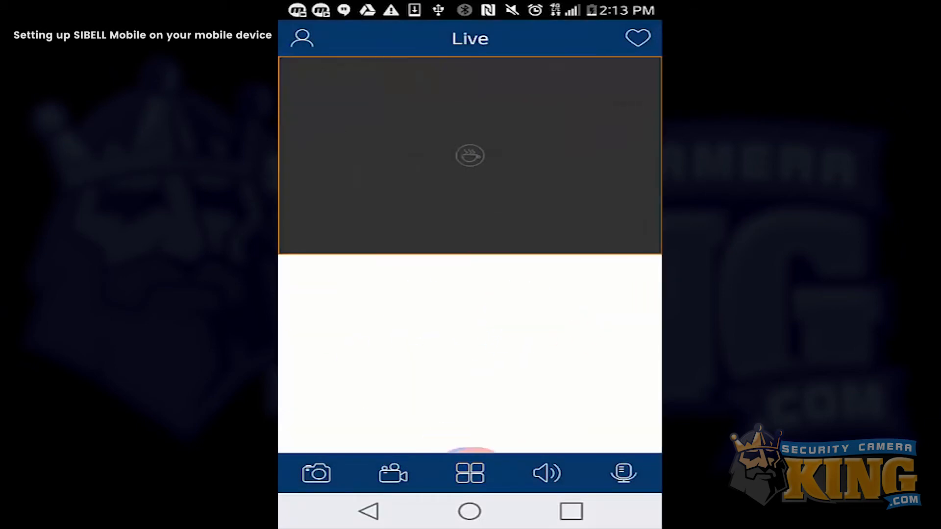
- Stream channel 01, switch to a four-pane layout and acknowledge the already-playing warning
left_click(468, 474)
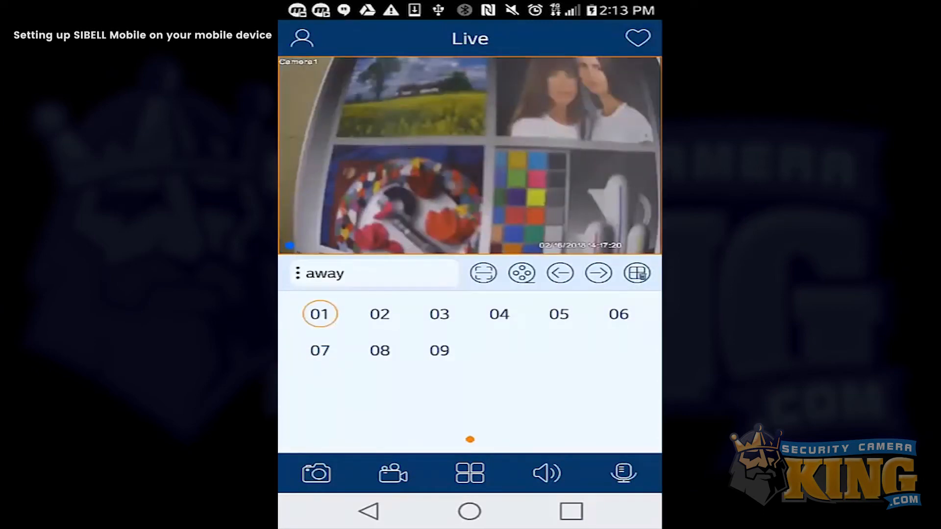
left_click(469, 474)
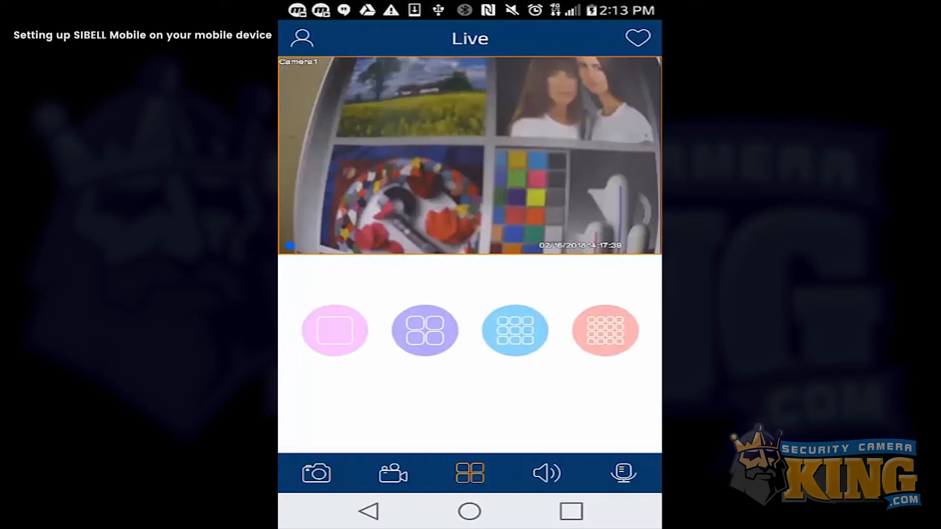
left_click(426, 329)
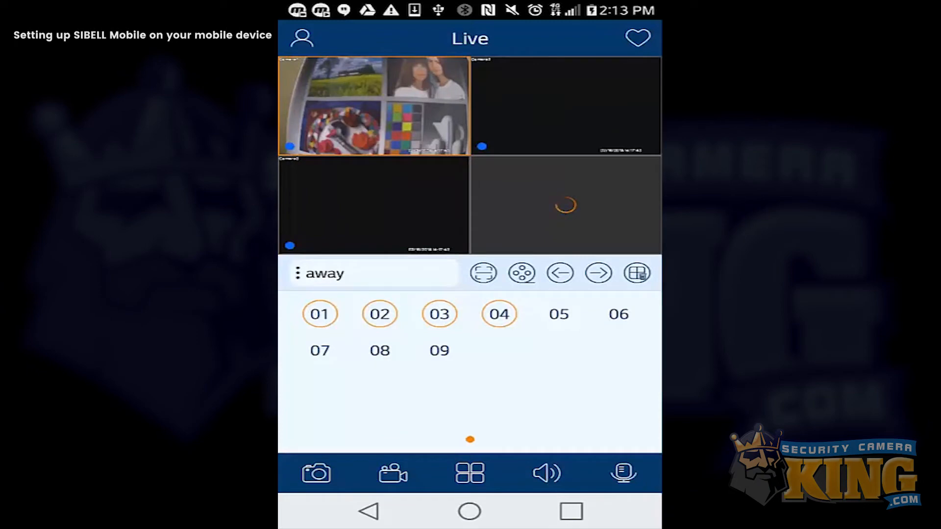
left_click(319, 314)
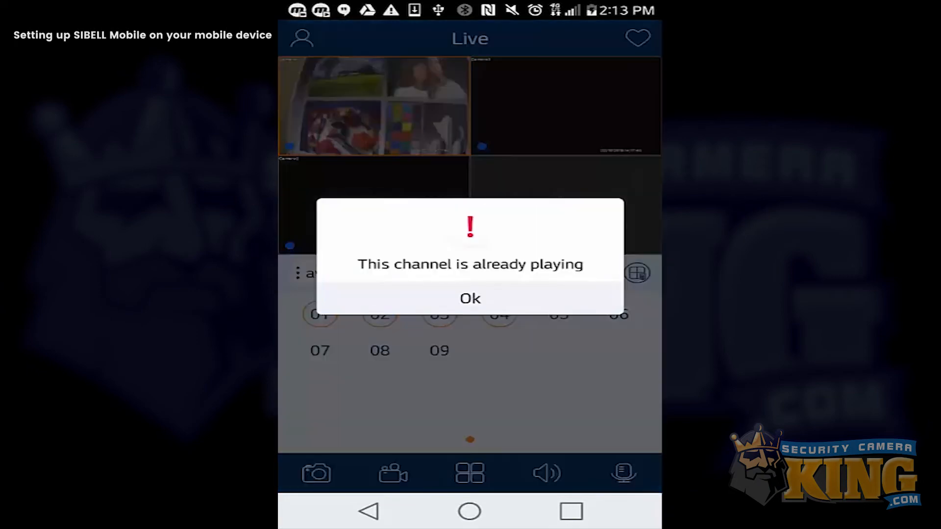
left_click(471, 298)
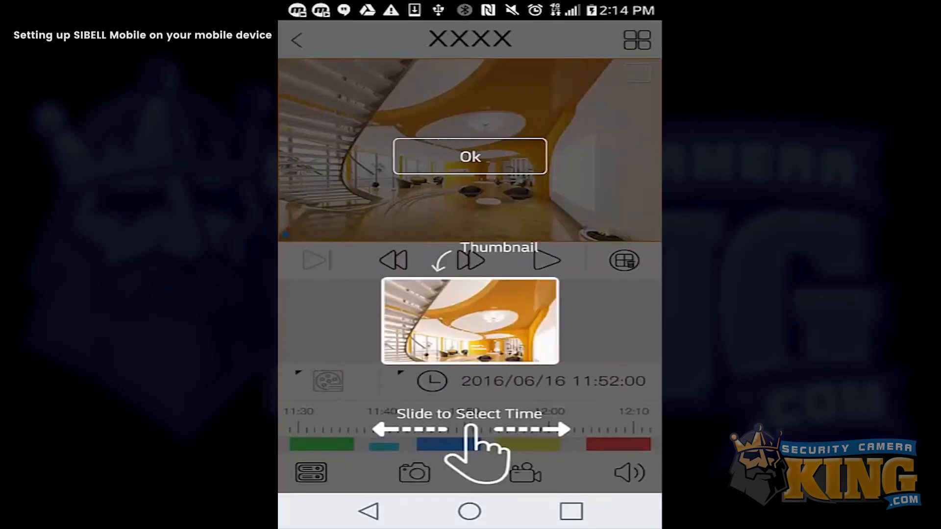
- Dismiss the playback tutorial and pick channel 02 for Remote Playback
left_click(470, 156)
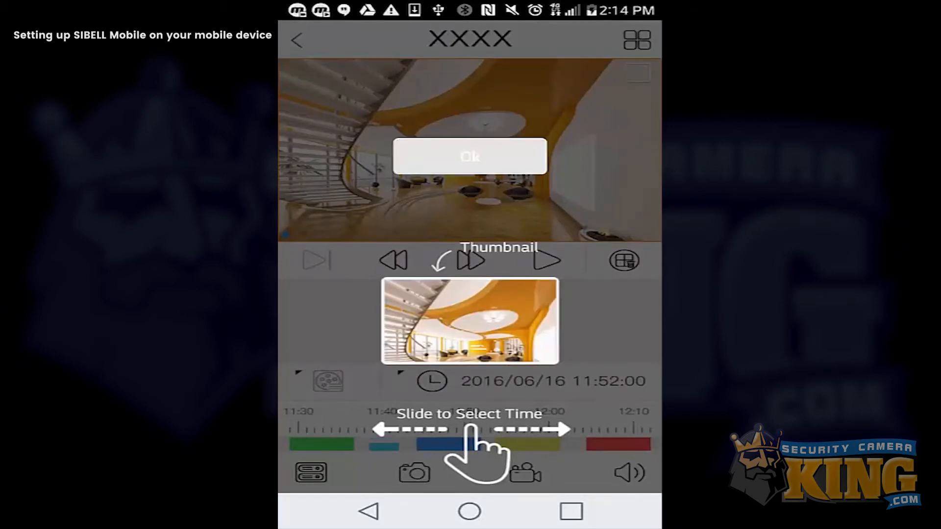
left_click(469, 156)
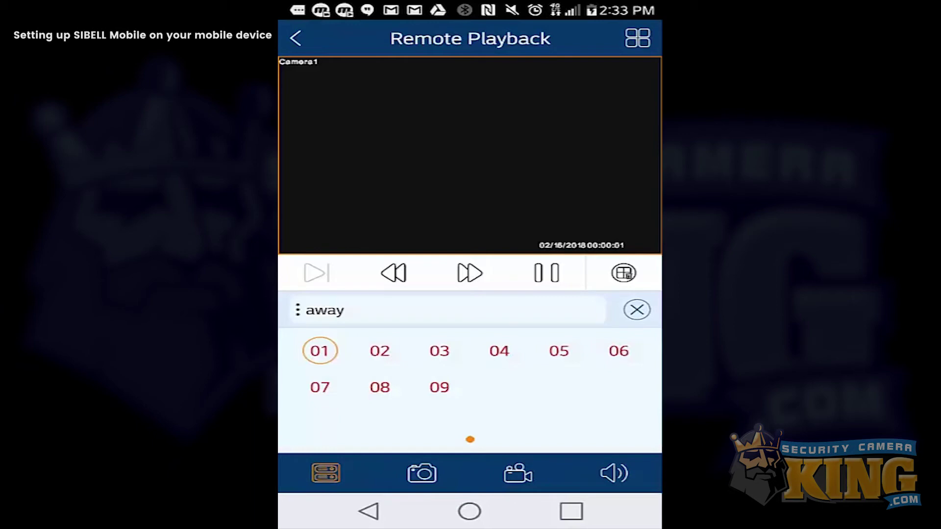
left_click(379, 351)
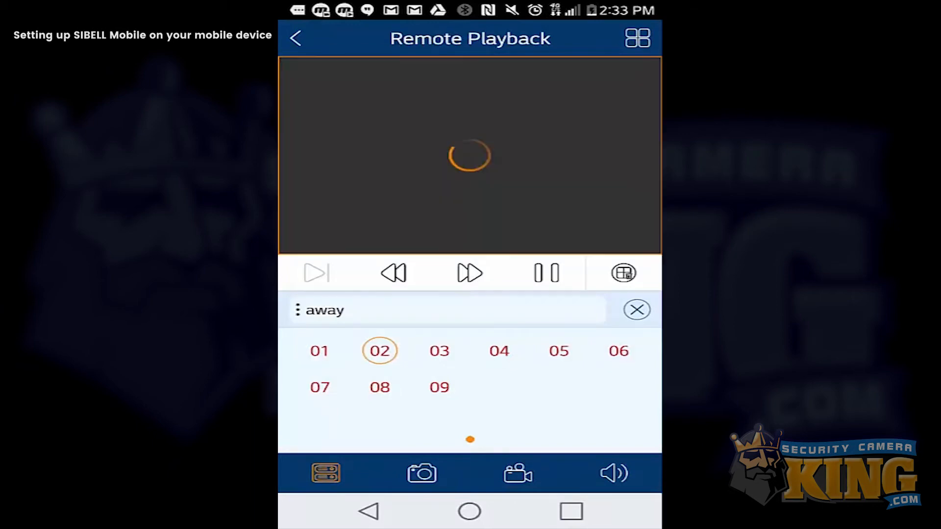
left_click(319, 351)
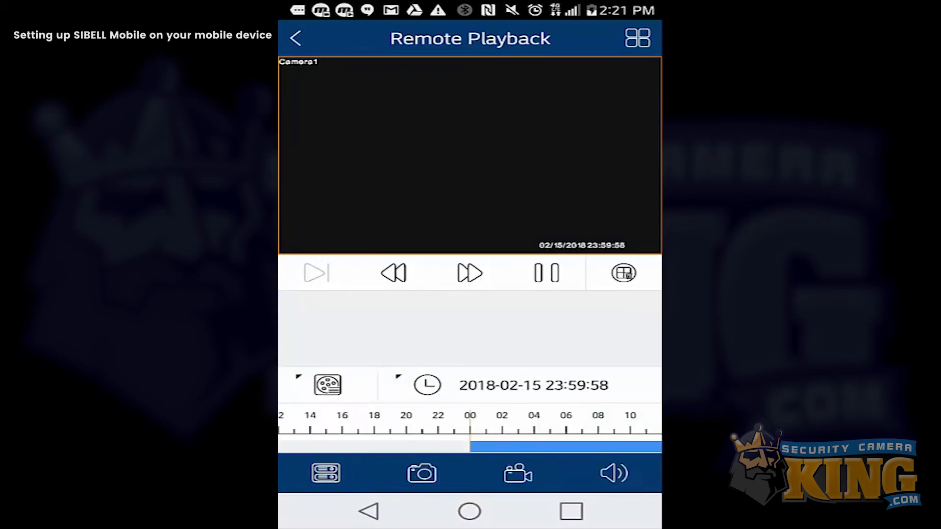
- Play back footage from 2018-02-16 around 13:54 and record a clip of it
left_click_drag(469, 430, 470, 429)
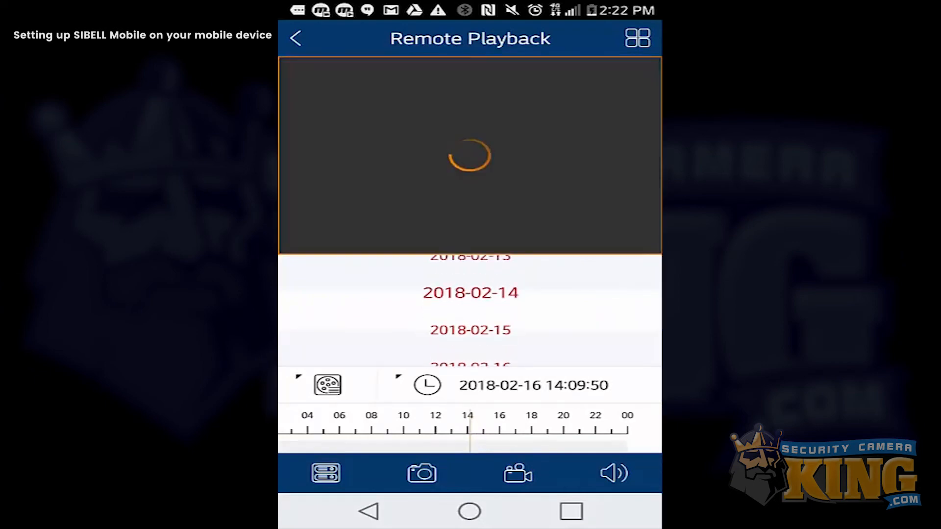
left_click(471, 293)
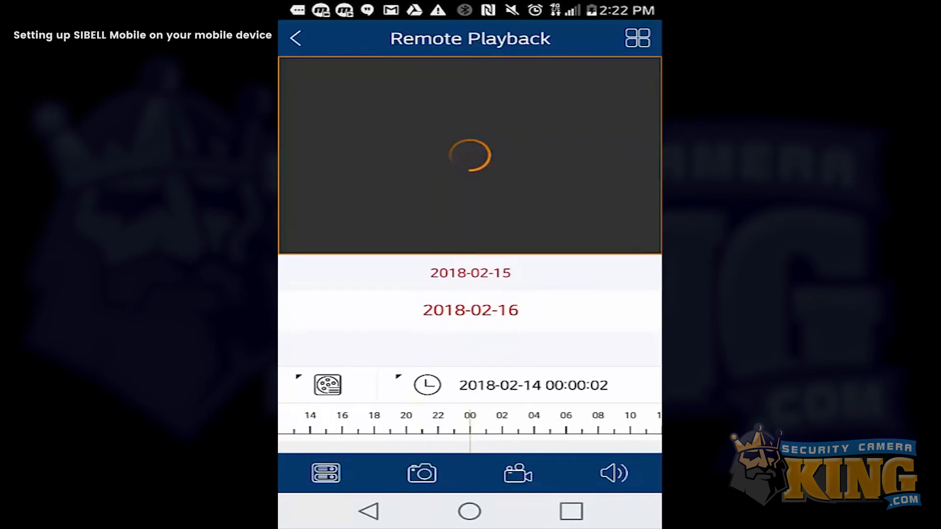
left_click(471, 310)
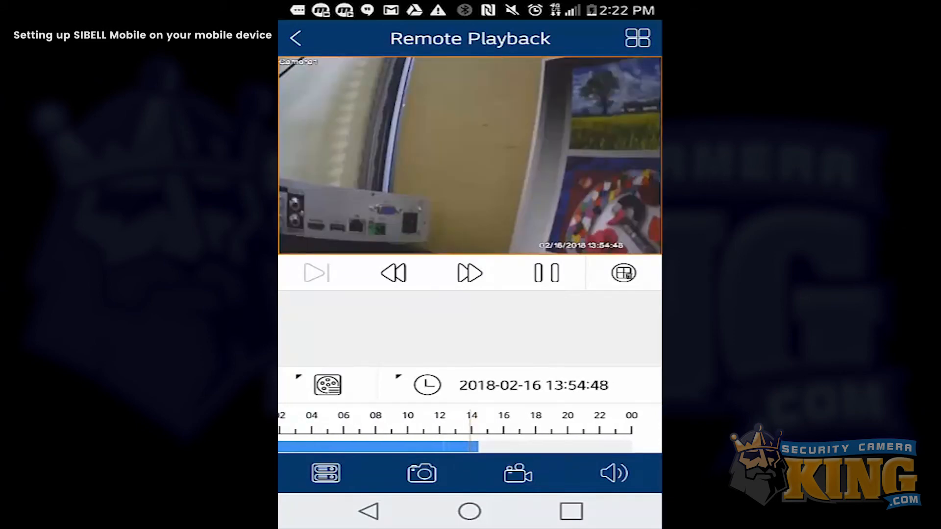
left_click(518, 473)
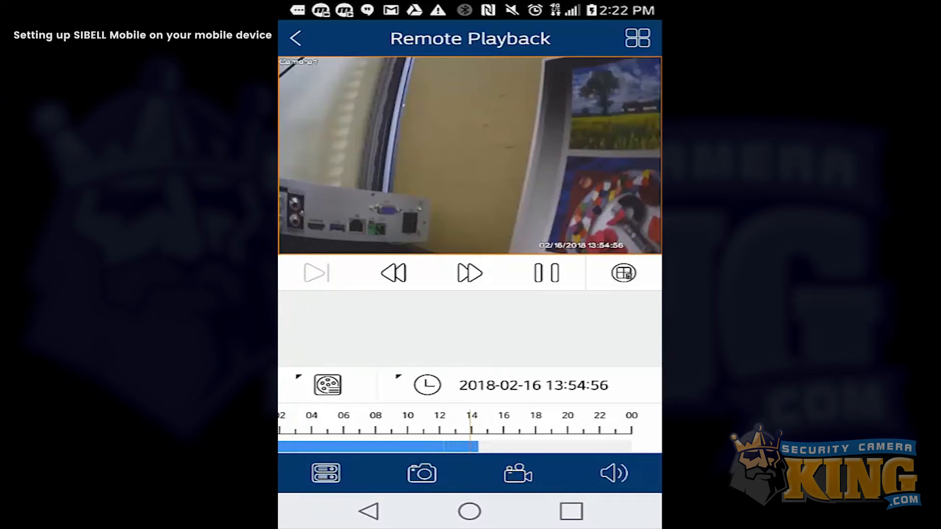
- Return to Live and view the saved clip away-1 in the File library
left_click(296, 38)
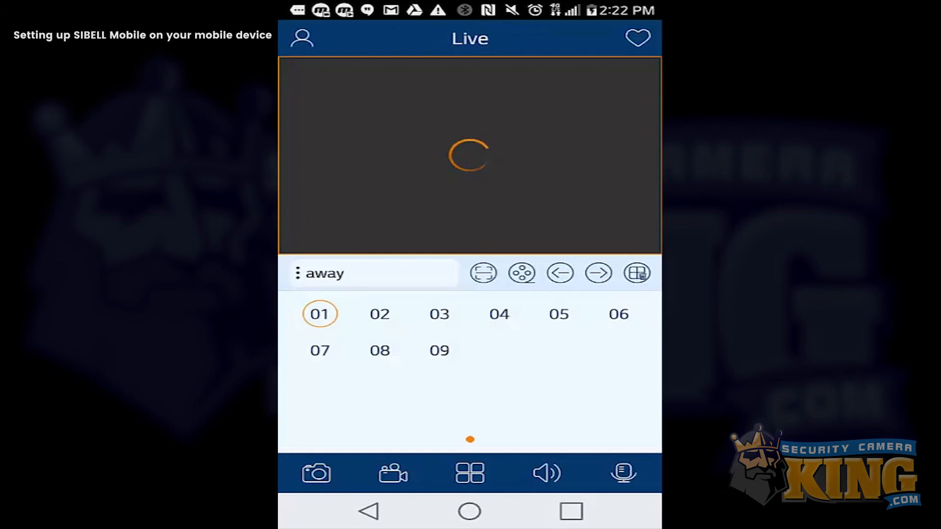
left_click(303, 37)
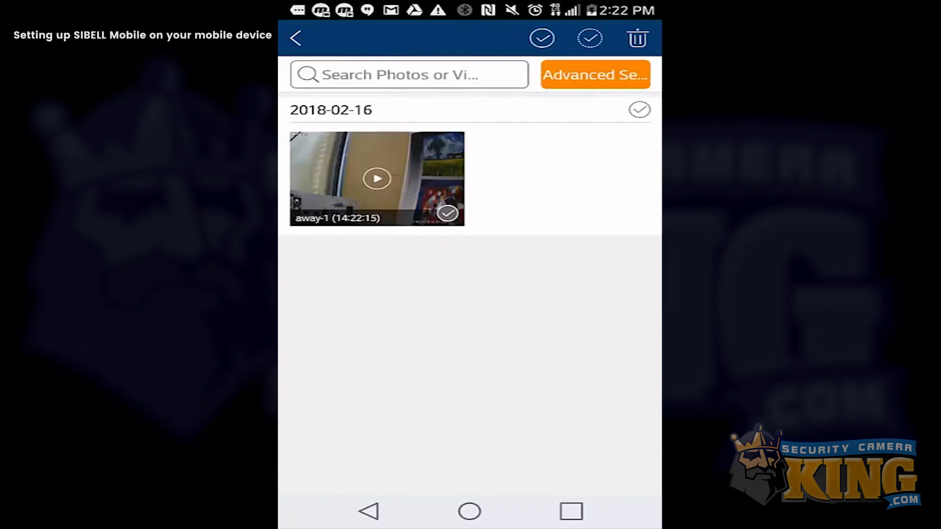
left_click(377, 177)
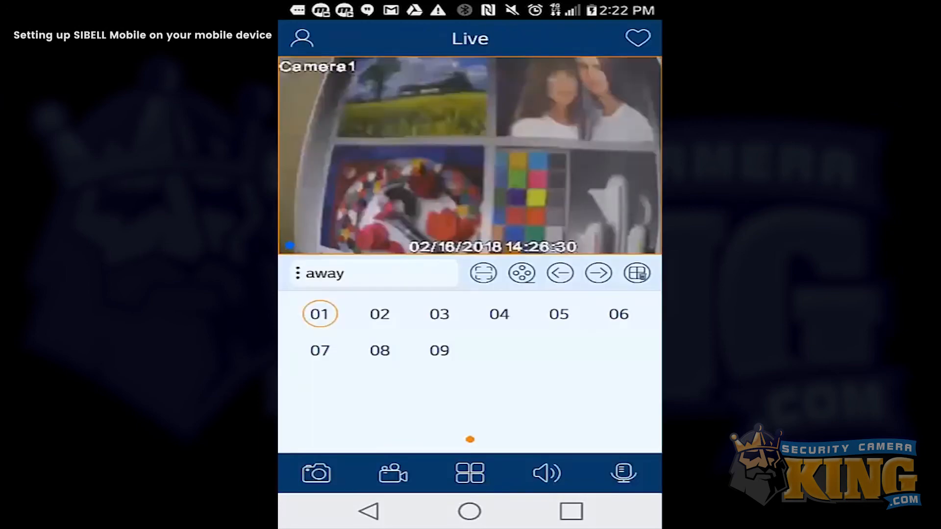
- Enter Push Setting, exempt the app from battery optimization and select the away device
left_click(305, 37)
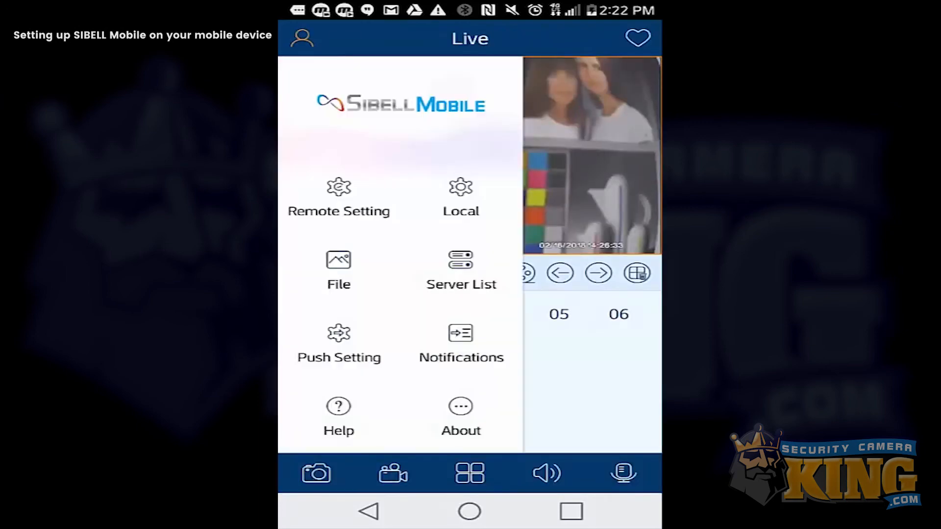
left_click(339, 341)
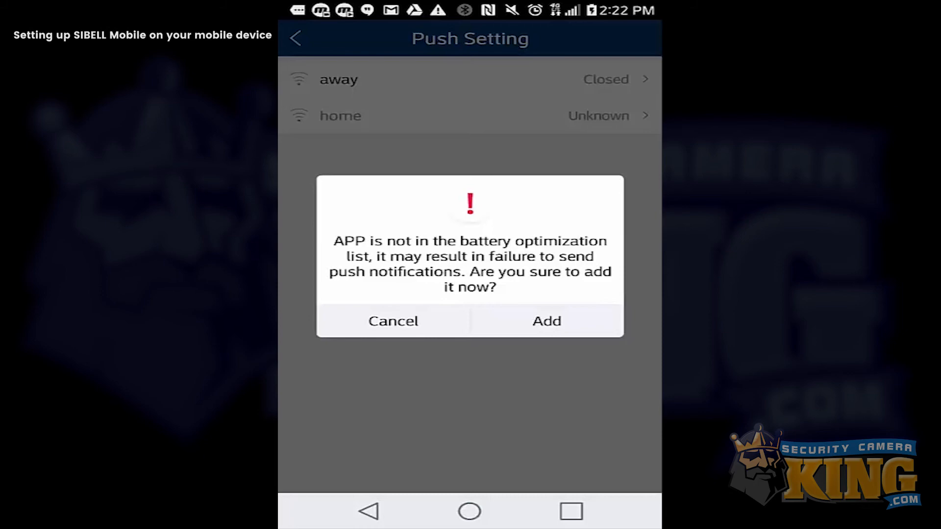
left_click(547, 320)
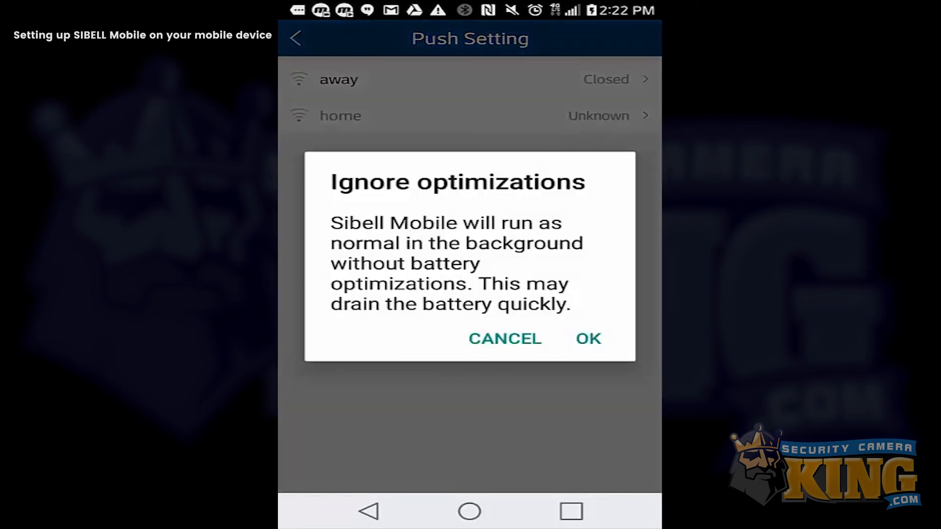
left_click(588, 338)
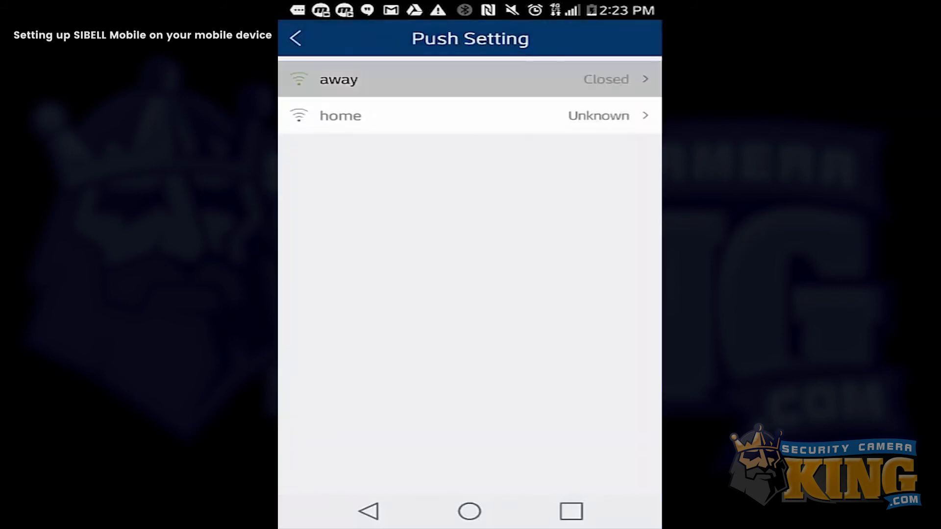
left_click(342, 79)
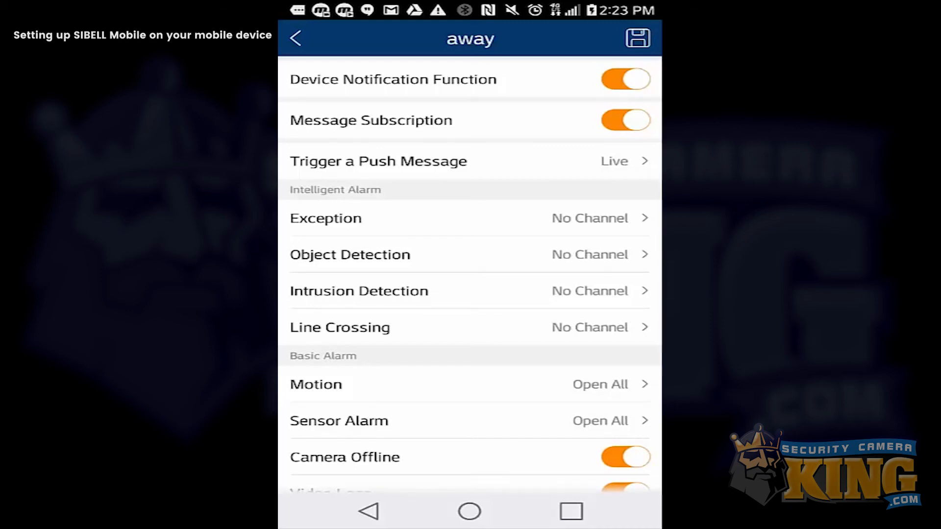
- Keep push messages opening Live and enable motion alerts for Camera1–Camera4
left_click(379, 161)
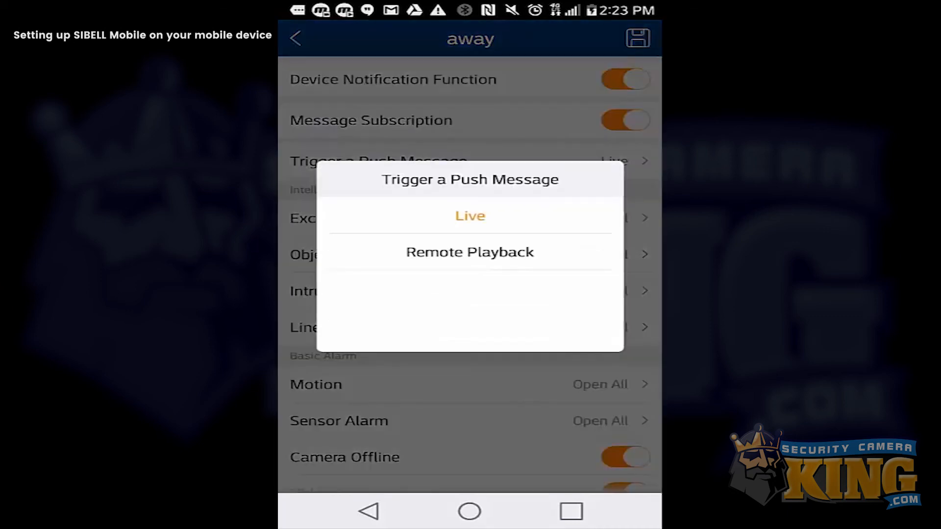
left_click(470, 216)
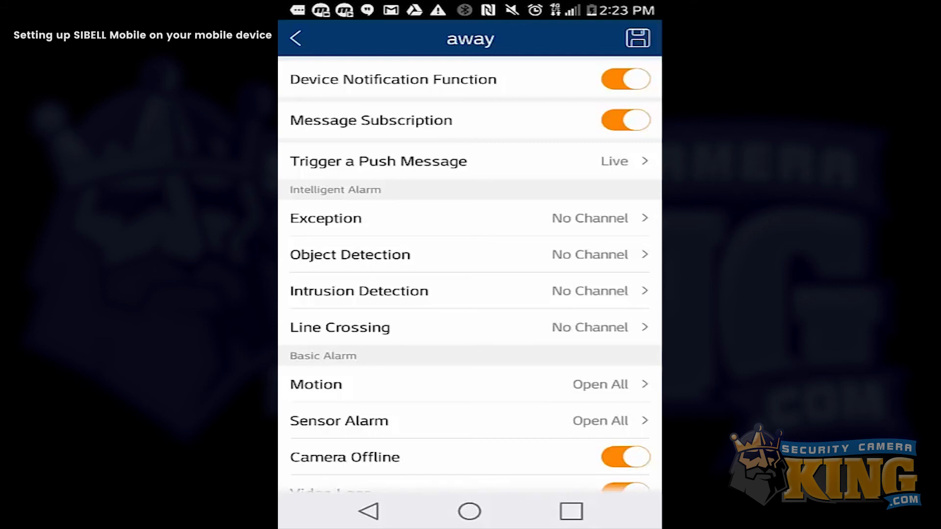
scroll("down", 3)
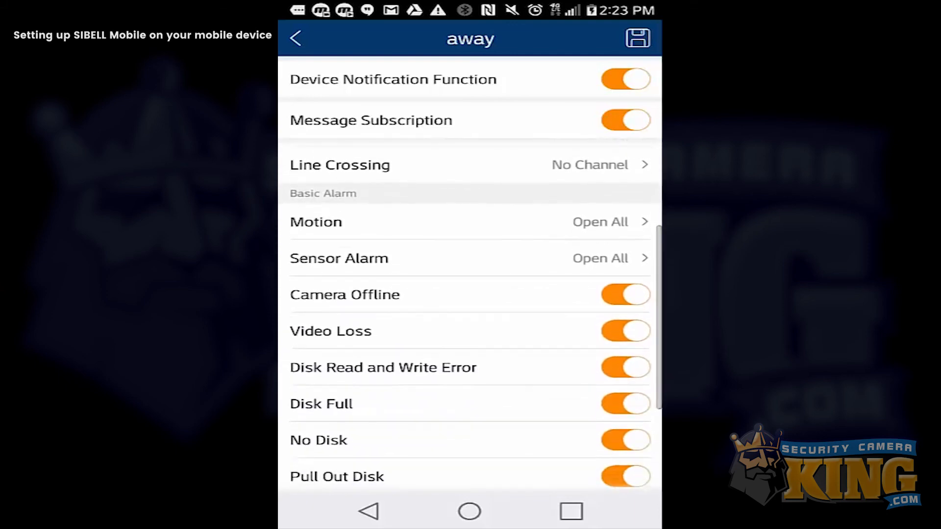
left_click(315, 222)
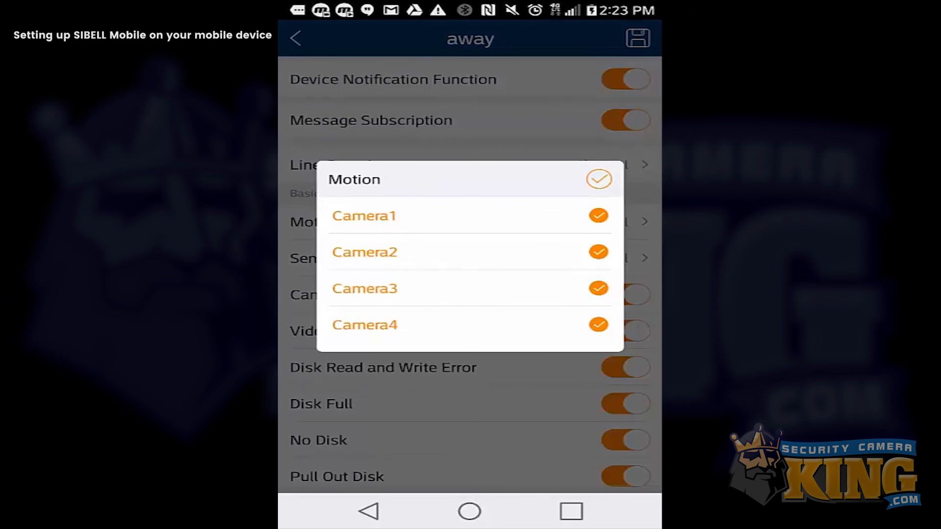
left_click(599, 178)
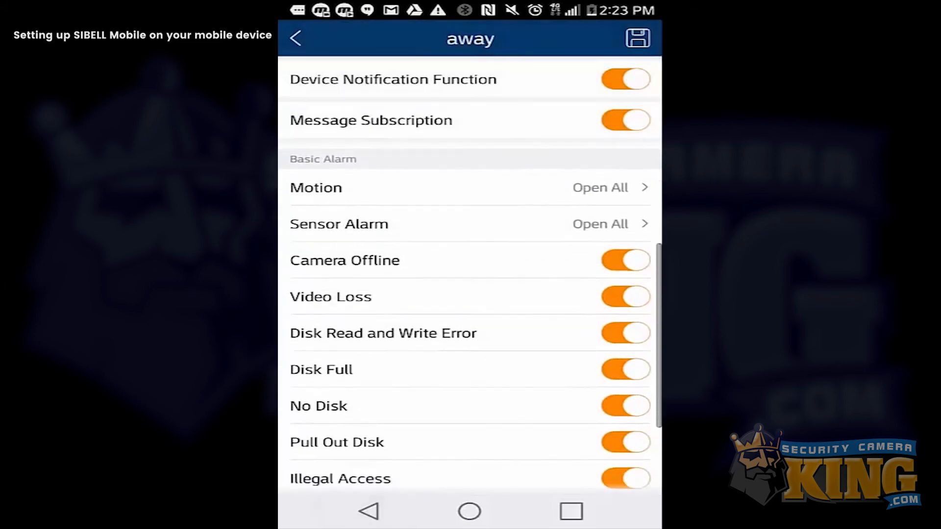
- Save the away device's notification settings so it shows as Subscribed
scroll("down", 3)
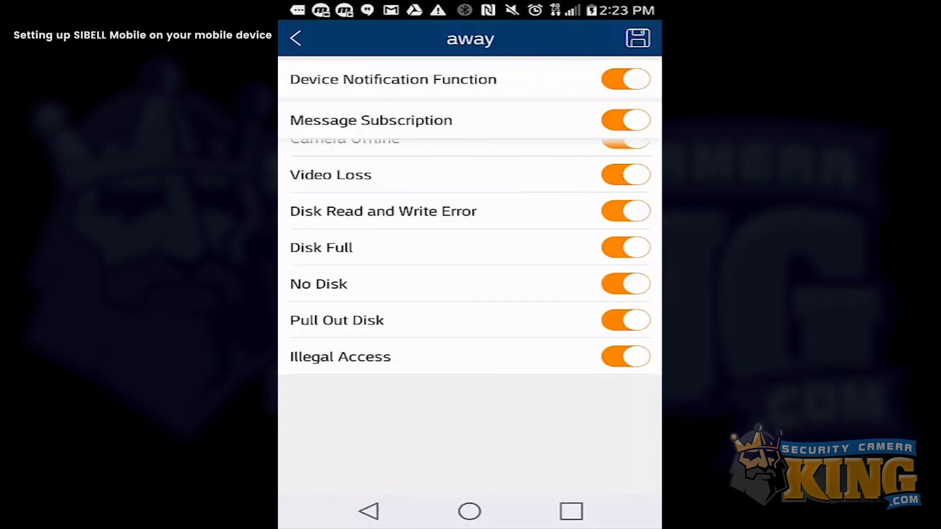
left_click(638, 37)
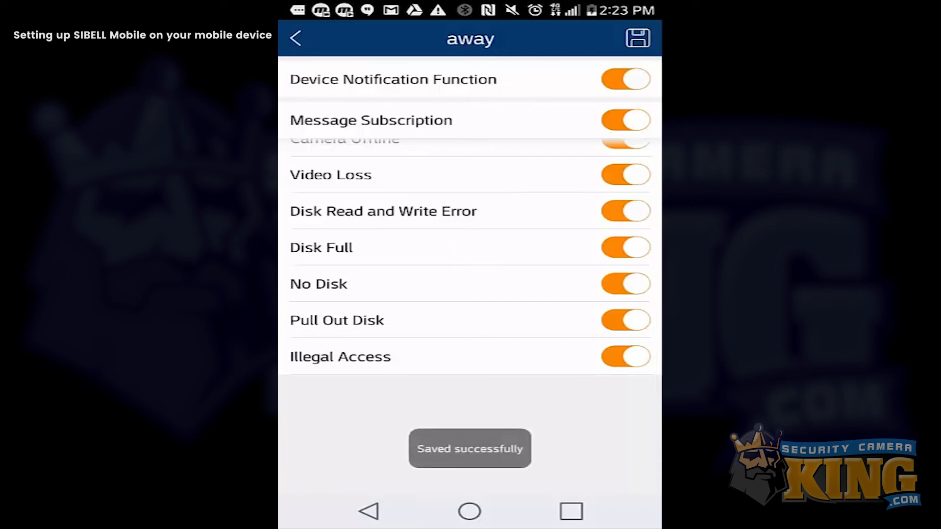
left_click(297, 37)
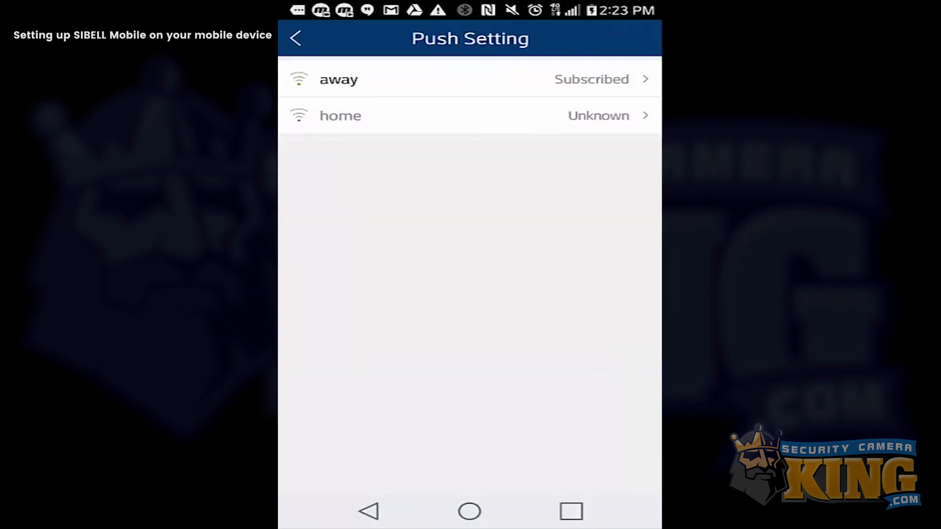
- Show the Notifications list with away-Camera1 and home-Camera1 motion alerts and view the away alert's details
left_click(296, 38)
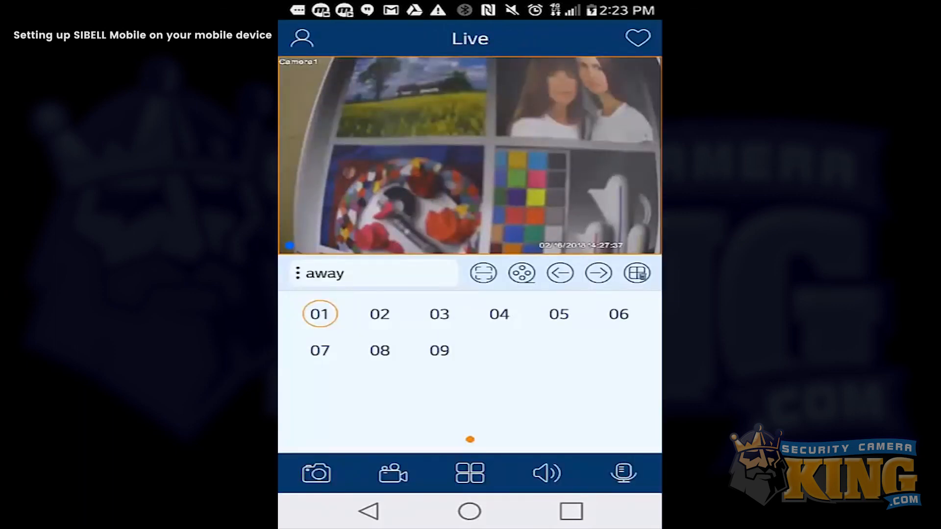
left_click(304, 37)
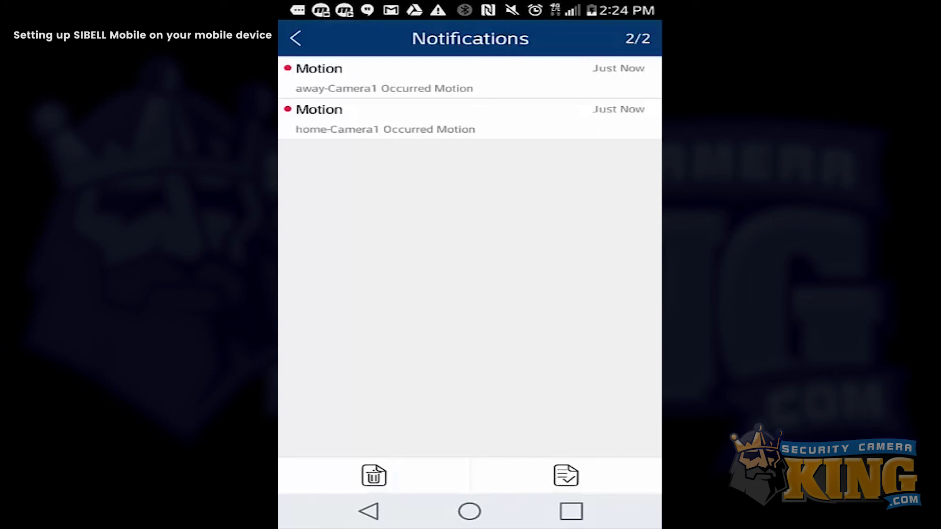
left_click(383, 79)
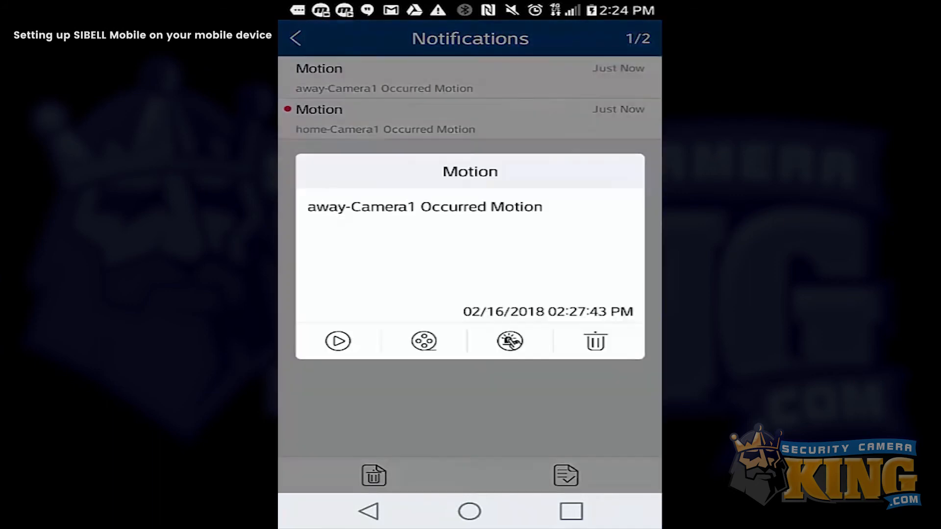